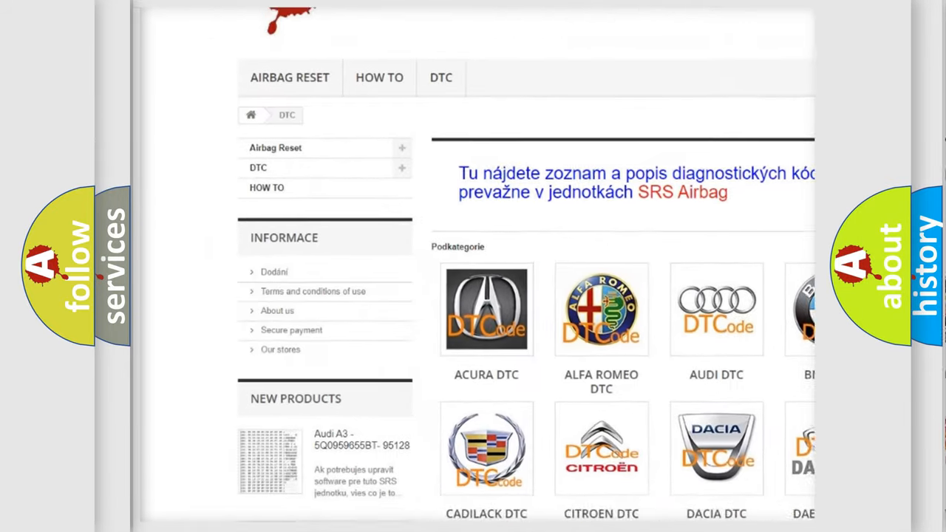
pyautogui.scroll(-3)
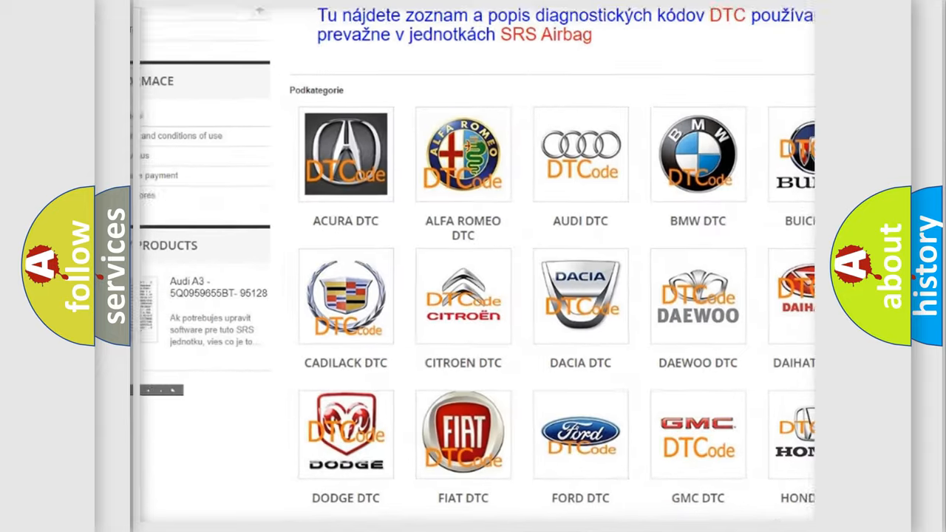
pyautogui.scroll(-3)
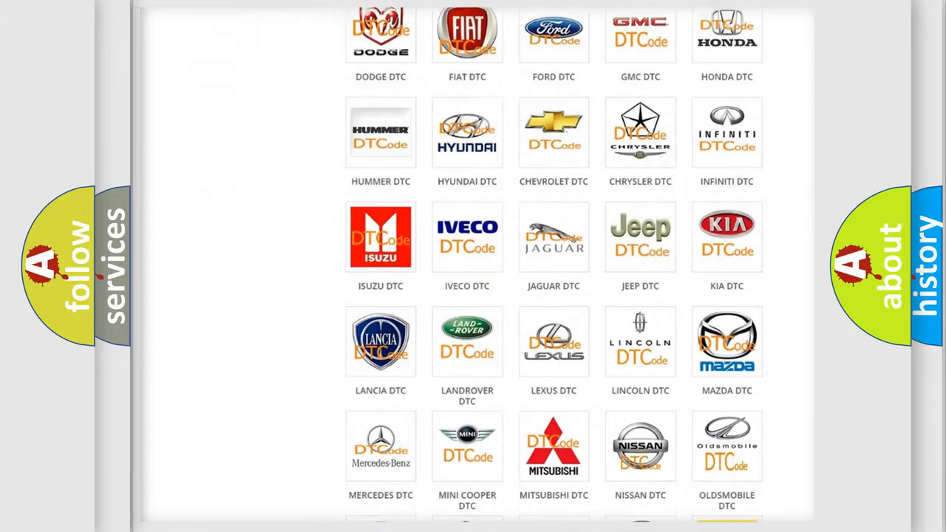
pyautogui.scroll(-3)
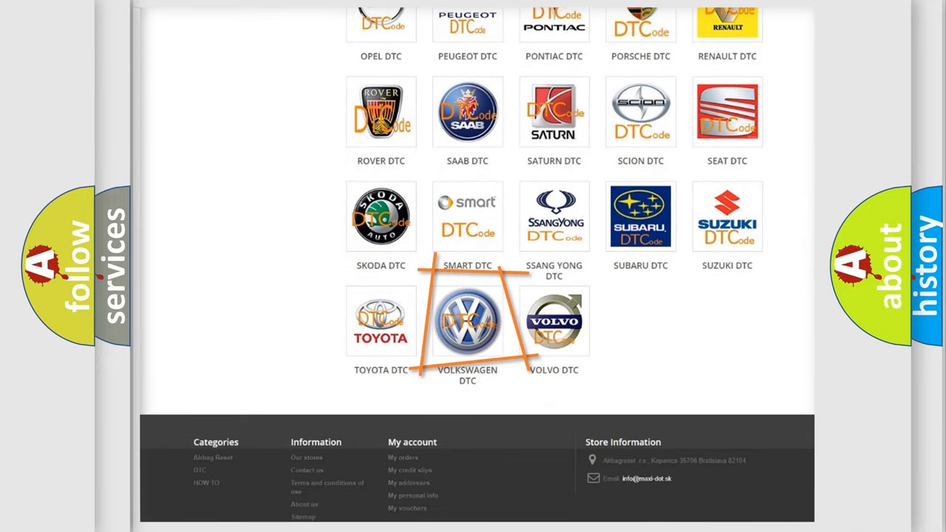
pyautogui.moveTo(467, 321)
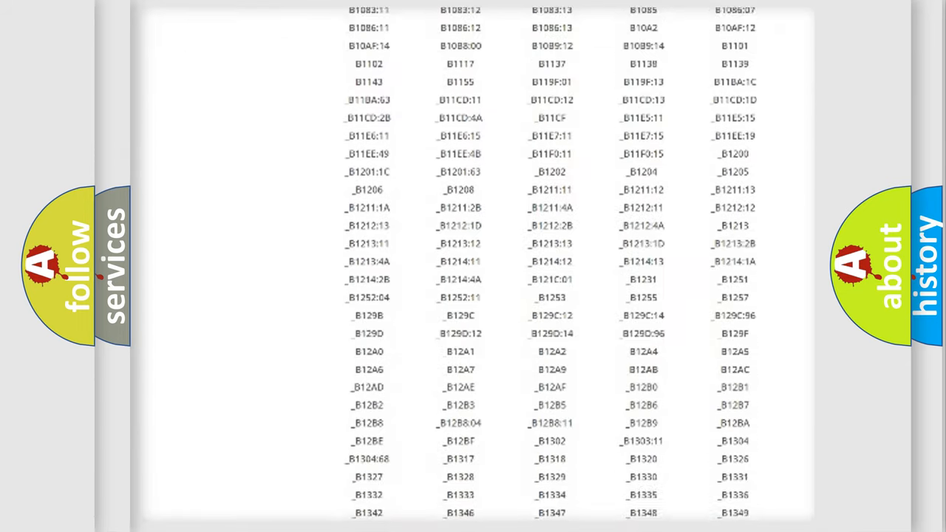
pyautogui.scroll(-3)
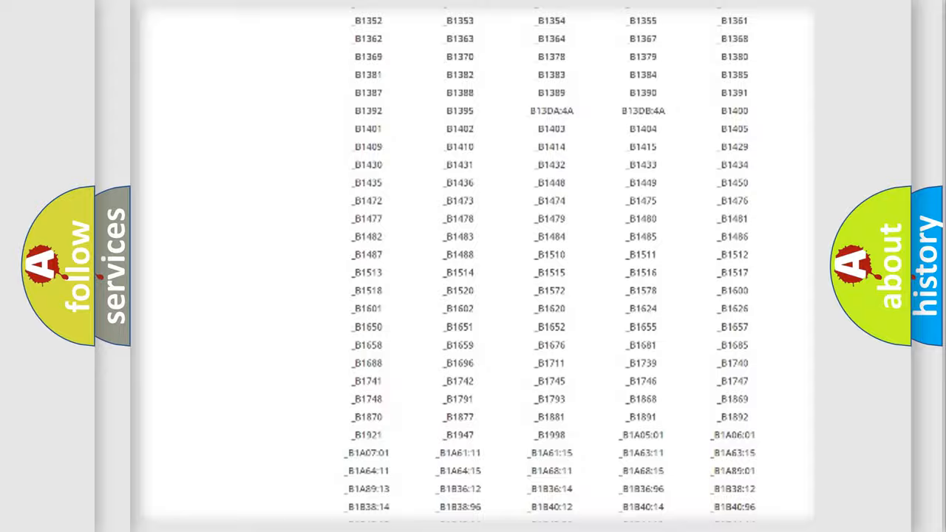